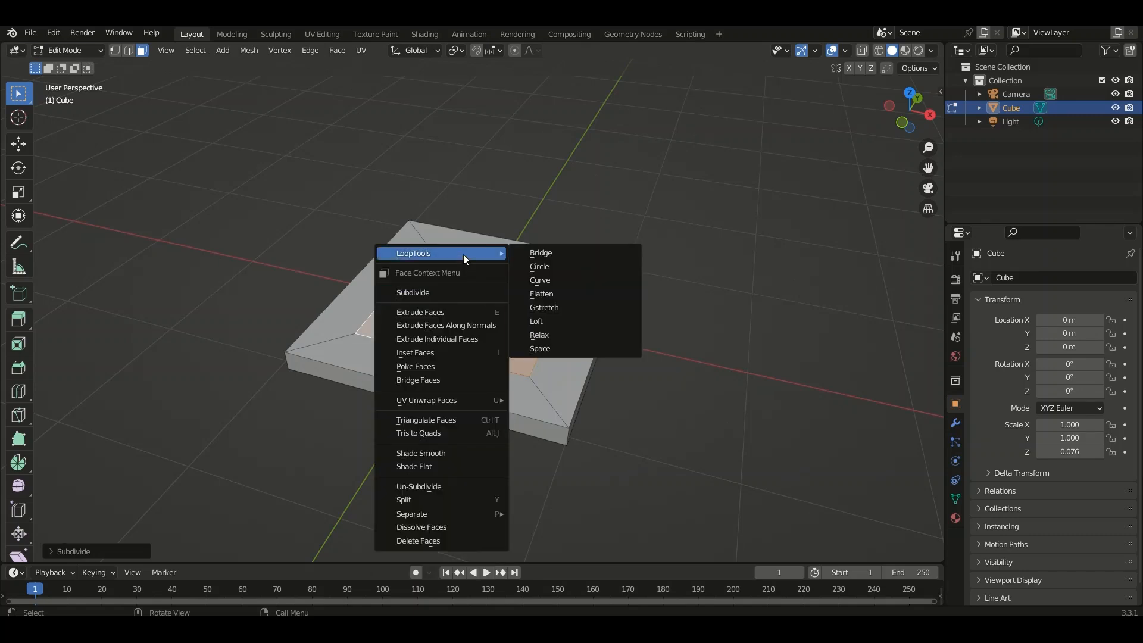
Shape the inset centre faces into a faceted cone with LoopTools, add Subdivision Surface, and reenter Edit Mode
left_click(540, 266)
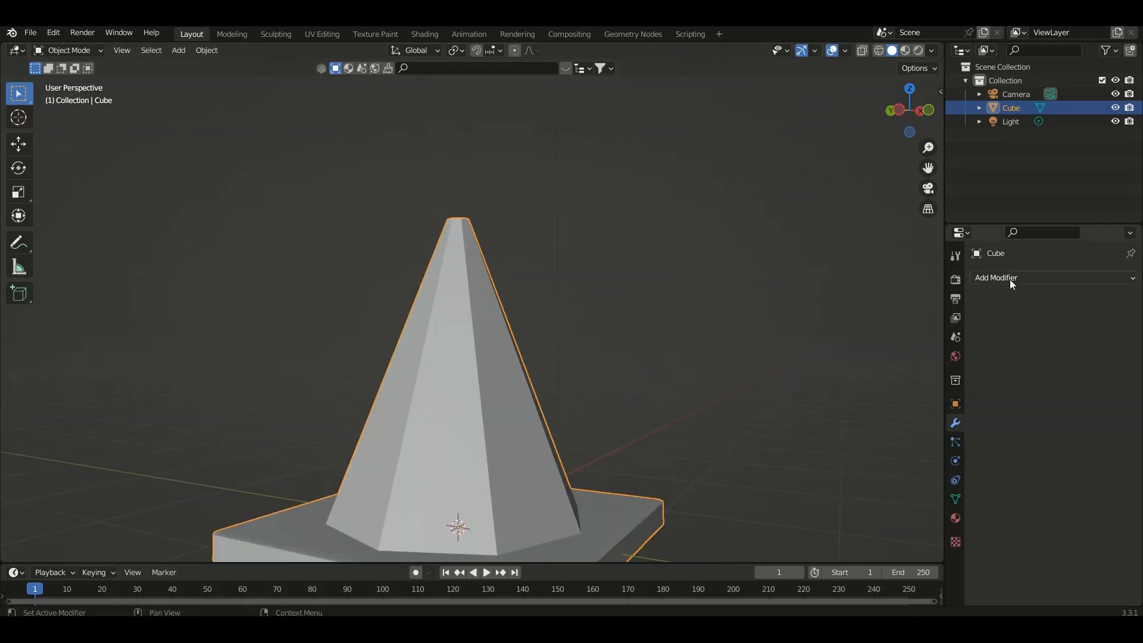
left_click(996, 278)
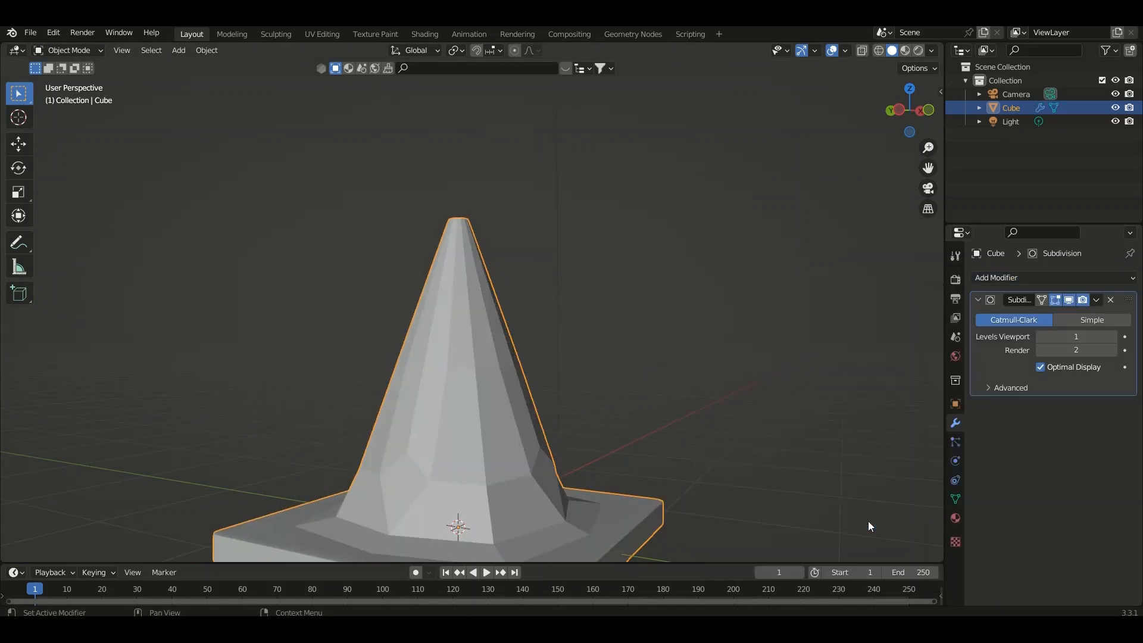
key("Tab")
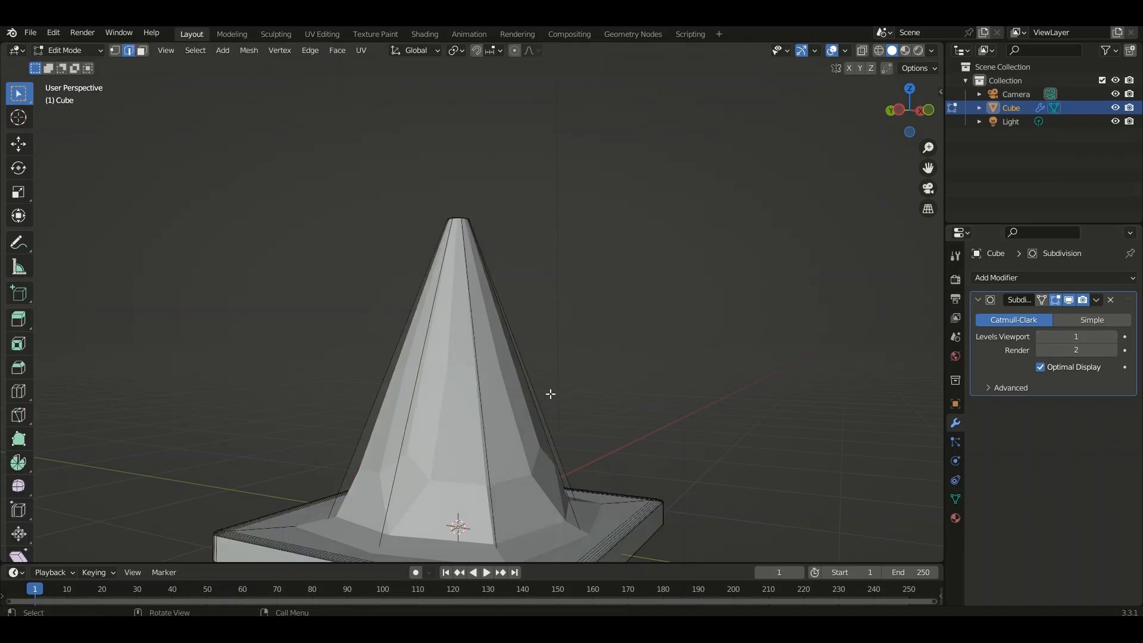